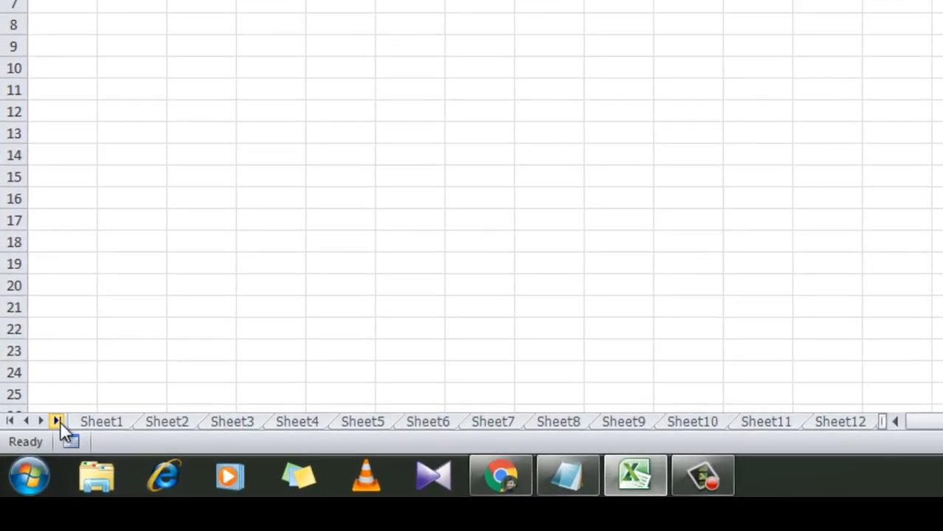
- Scroll the sheet tab bar to its end so Sheet192 through Sheet200 are visible
left_click(56, 421)
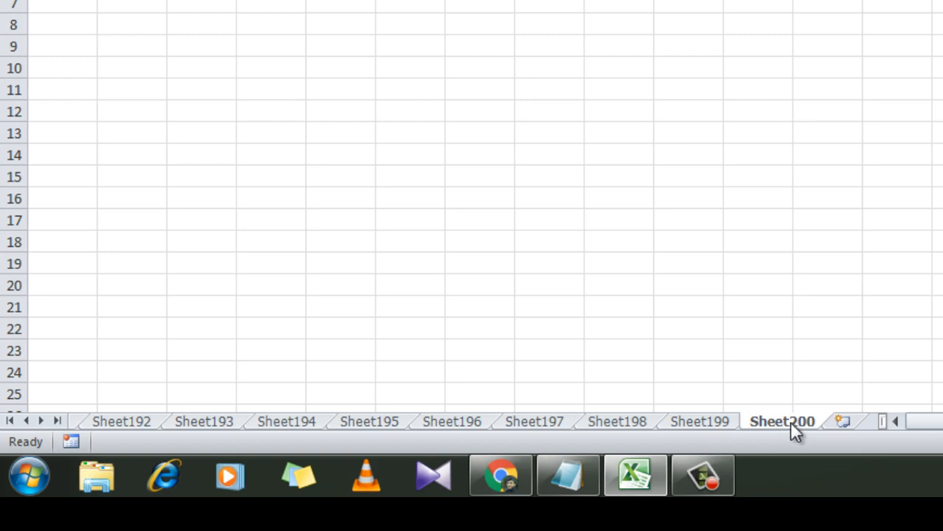
mouse_move(767, 310)
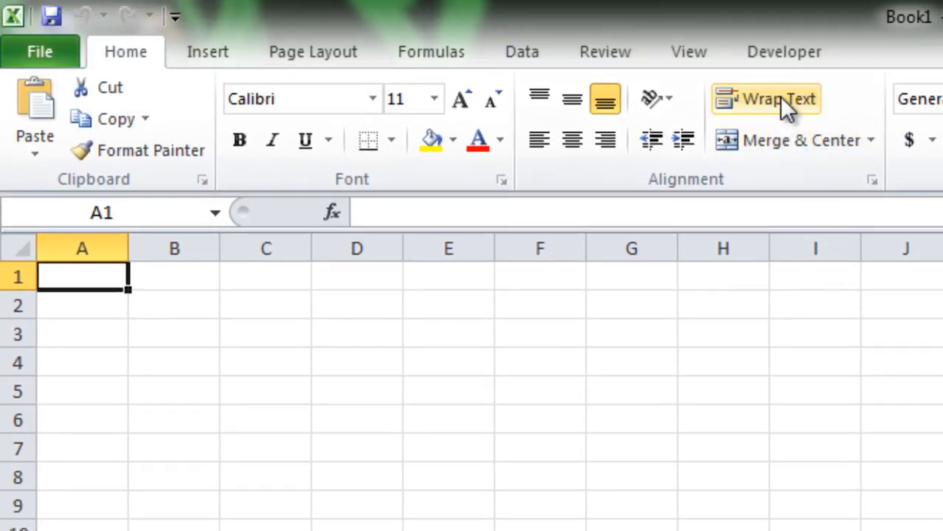
- Insert a new VBA module holding the Test macro that deletes a sheet by name
left_click(784, 52)
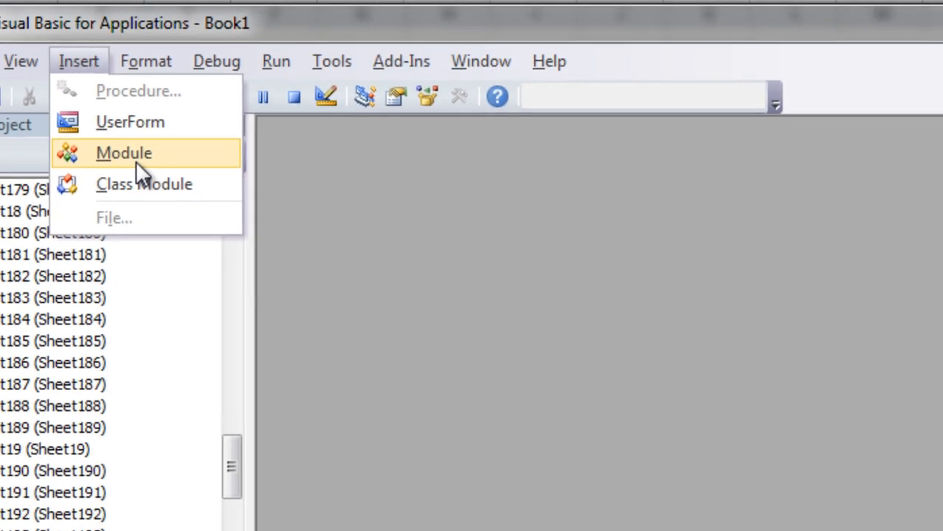
left_click(124, 152)
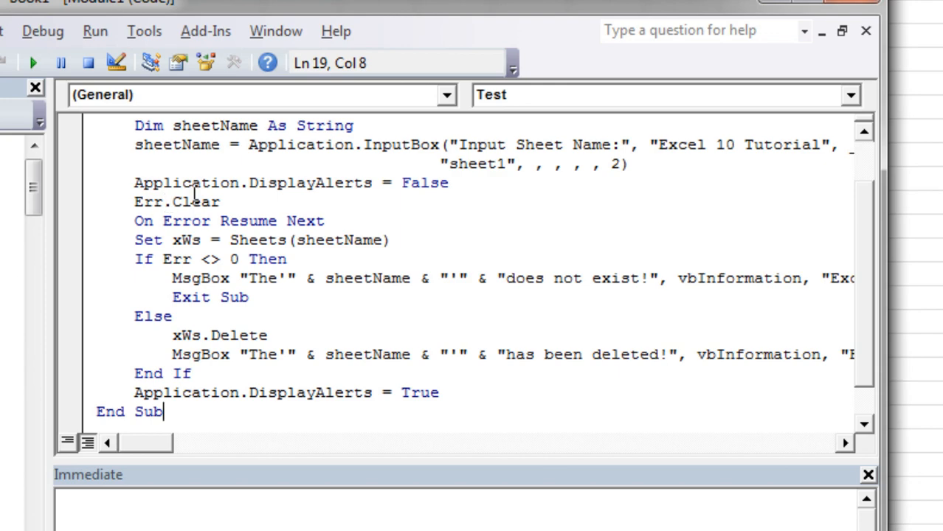
mouse_move(649, 287)
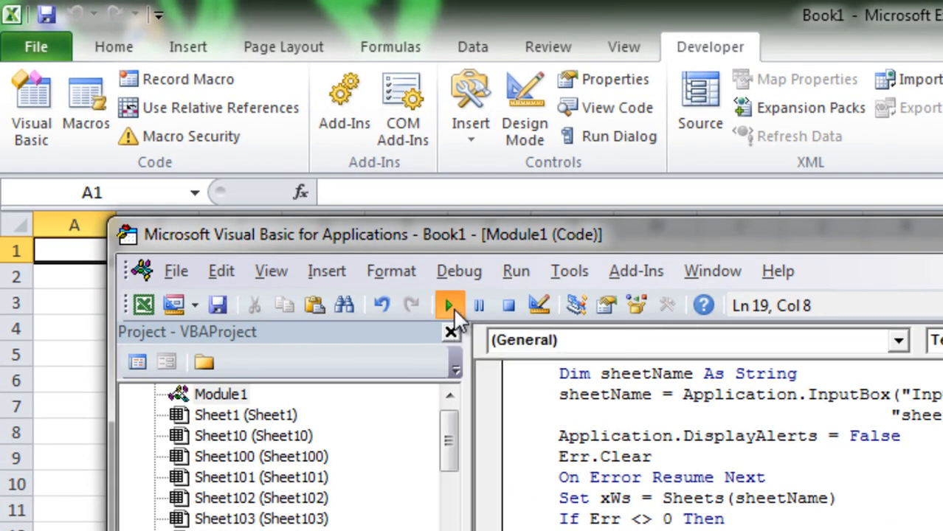
- Run the Test macro with sheet150 entered so that sheet is deleted and confirmed
left_click(449, 304)
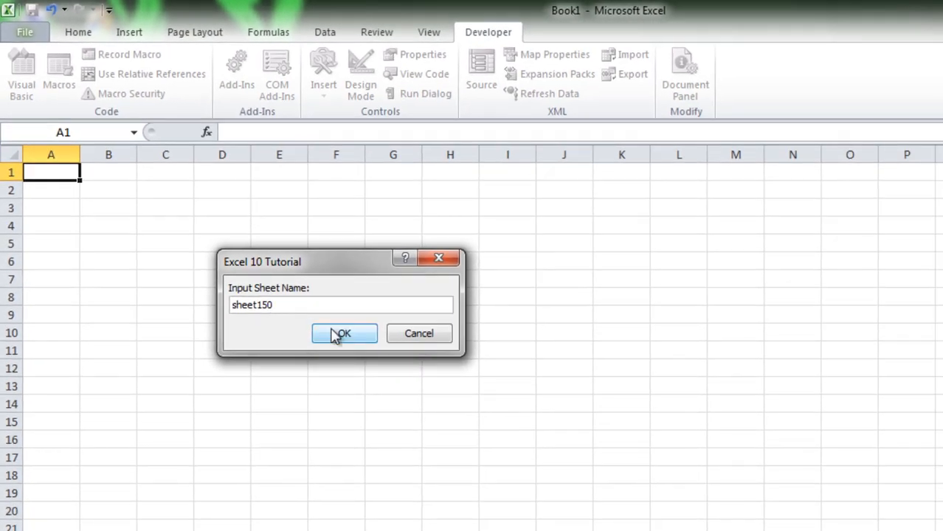
left_click(343, 334)
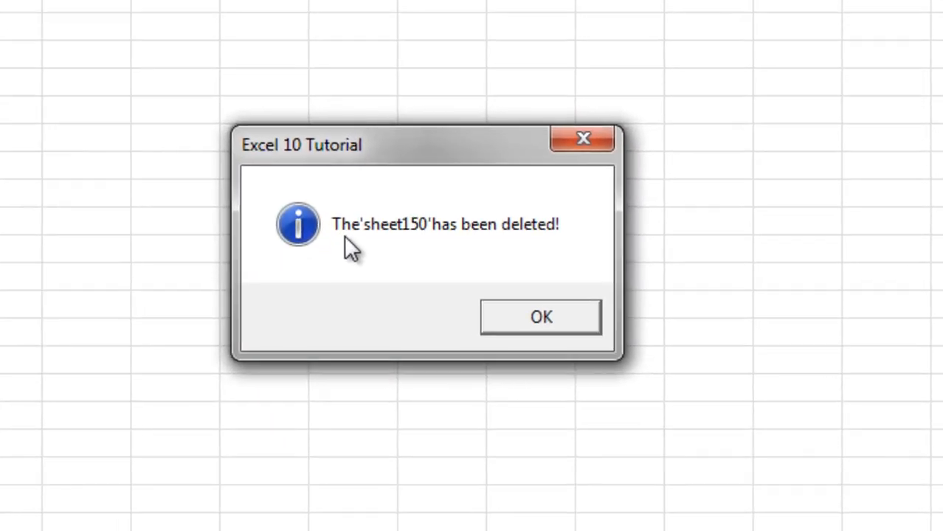
mouse_move(416, 239)
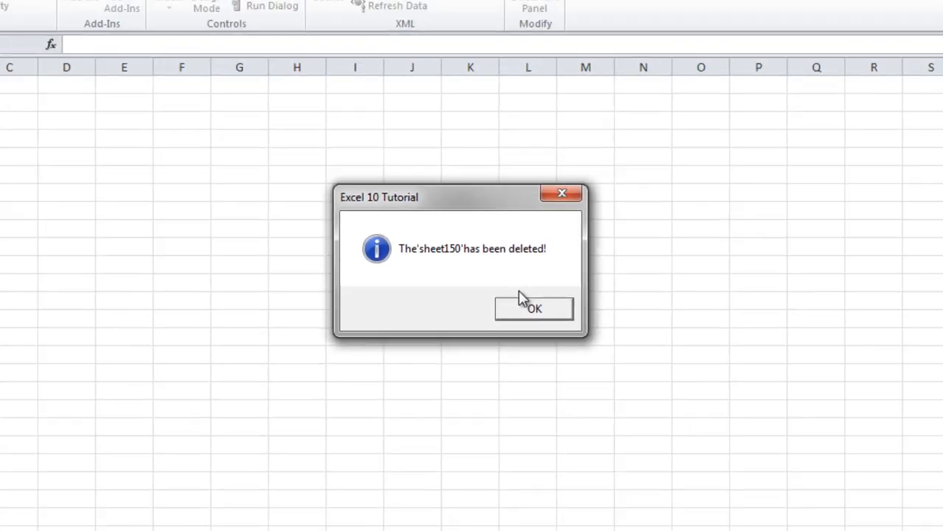
- Submit sheet205 to the macro and acknowledge the warning that it does not exist
left_click(533, 309)
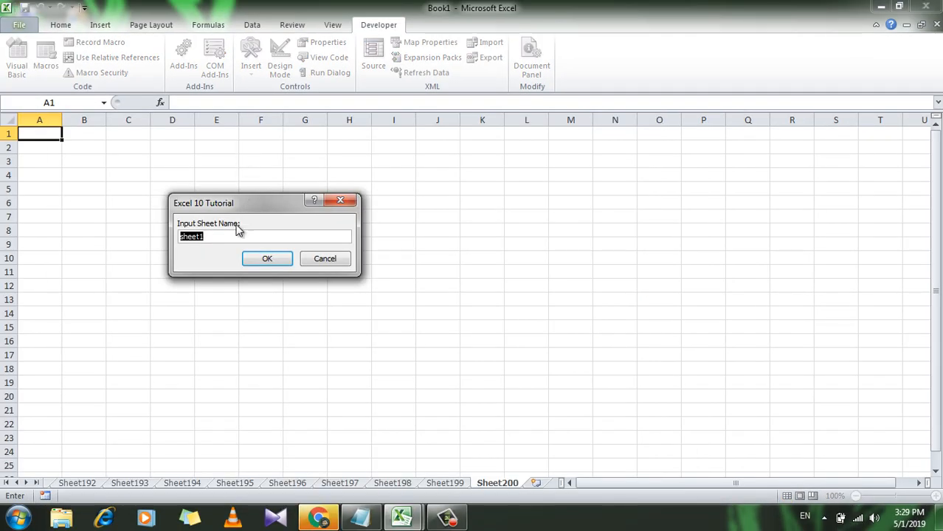
type("sheet20")
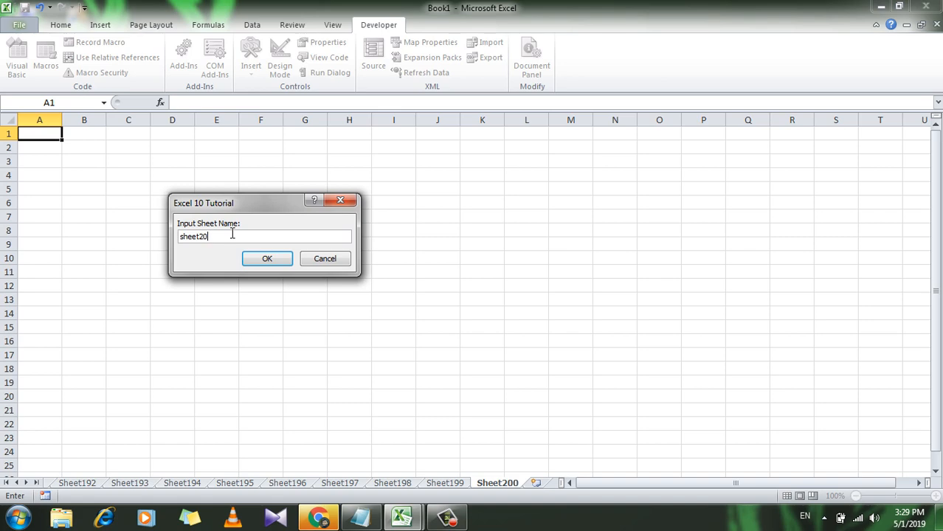
type("5")
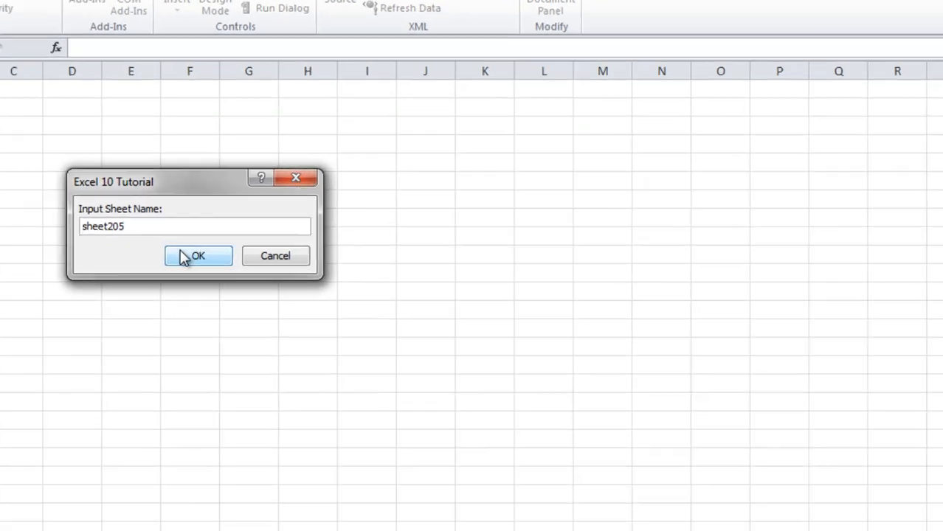
left_click(197, 257)
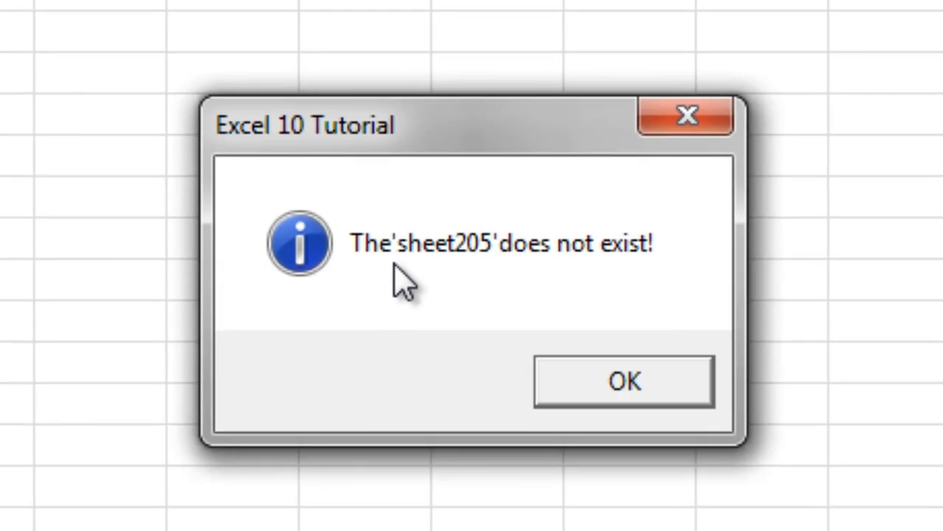
mouse_move(583, 273)
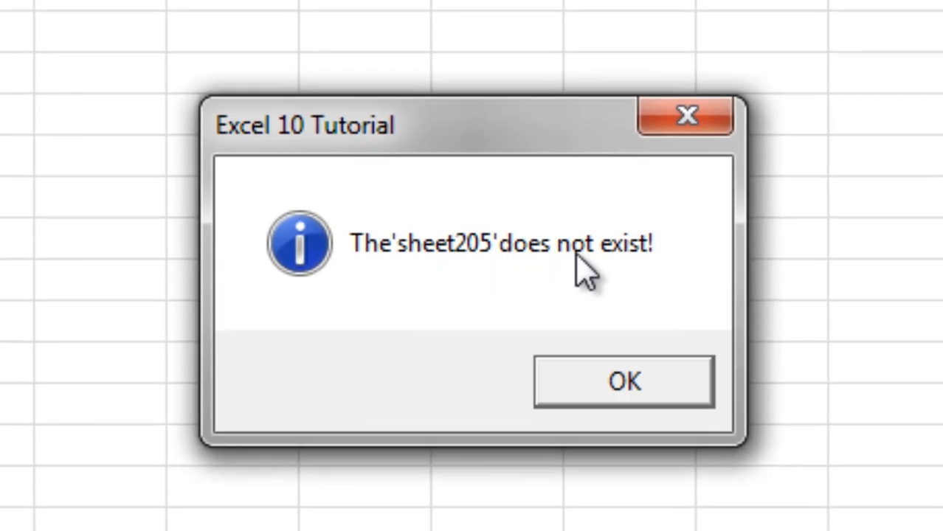
left_click(623, 381)
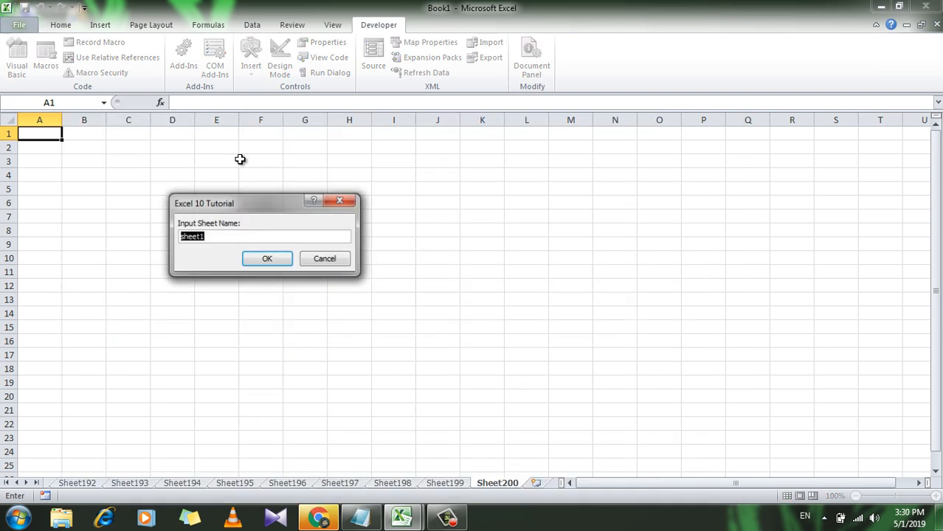
- Change the entry to sheet199 and delete it via the macro, confirming the message
left_click(221, 236)
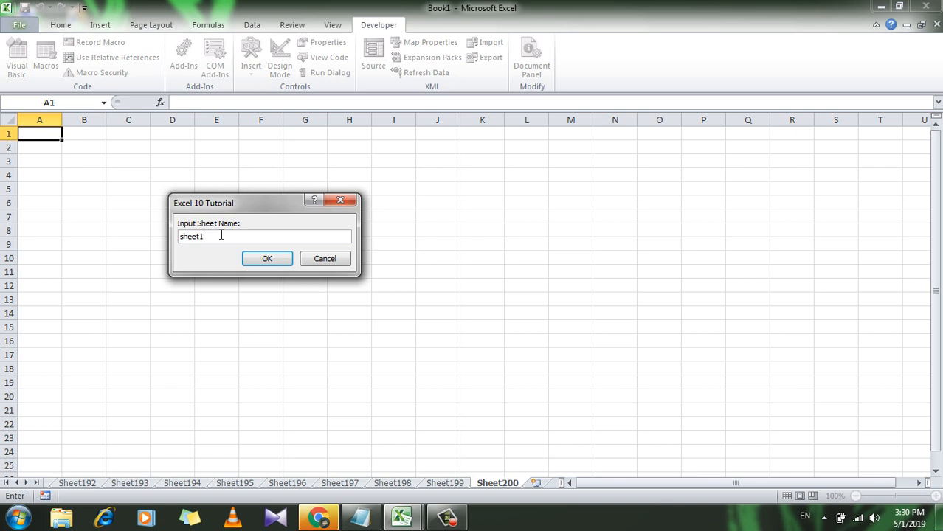
type("99")
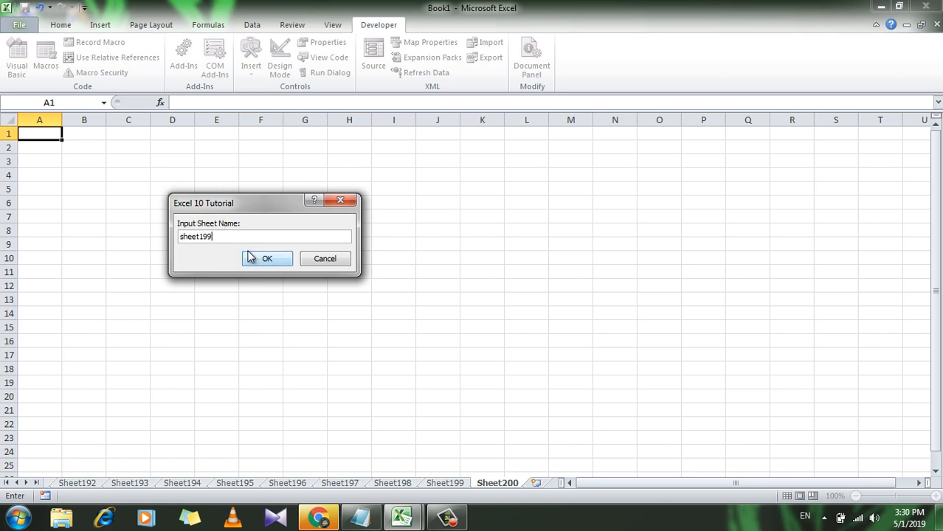
left_click(267, 259)
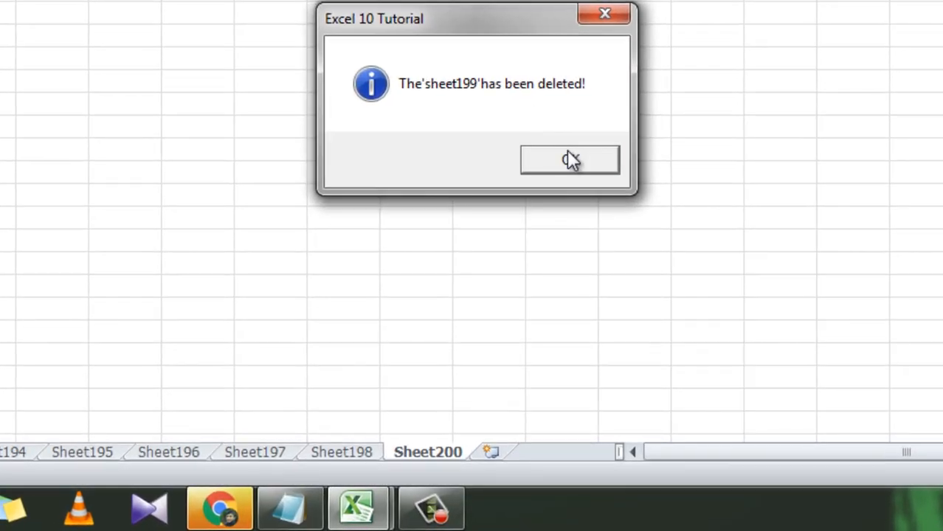
left_click(570, 160)
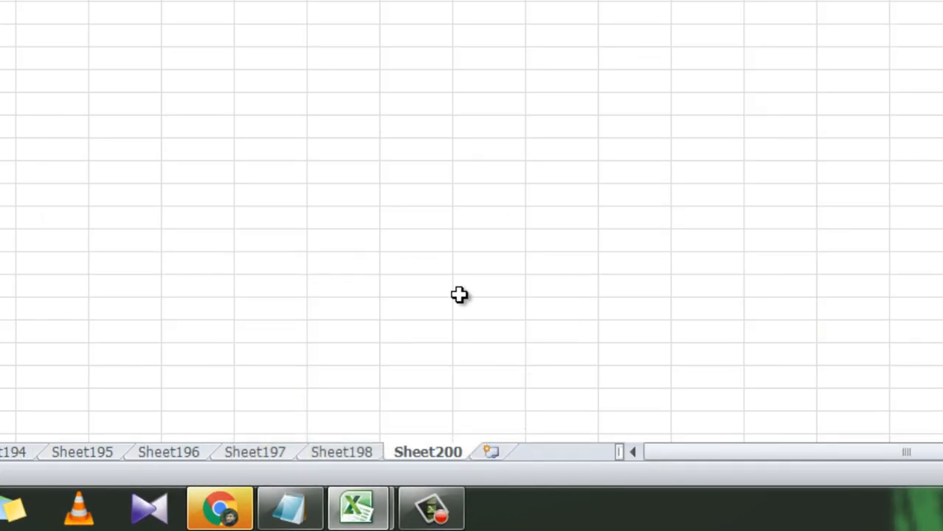
- Check the tabs so Sheet198 is followed directly by Sheet200
left_click(341, 452)
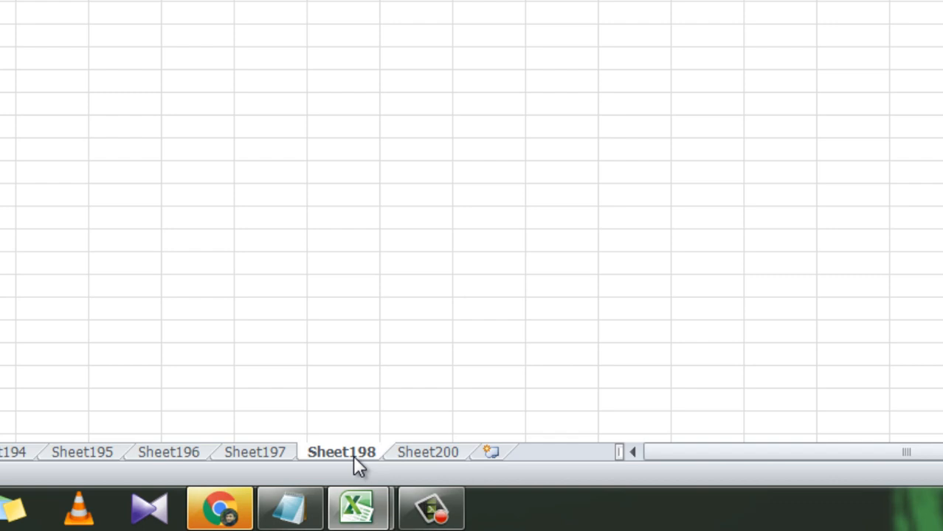
left_click(428, 452)
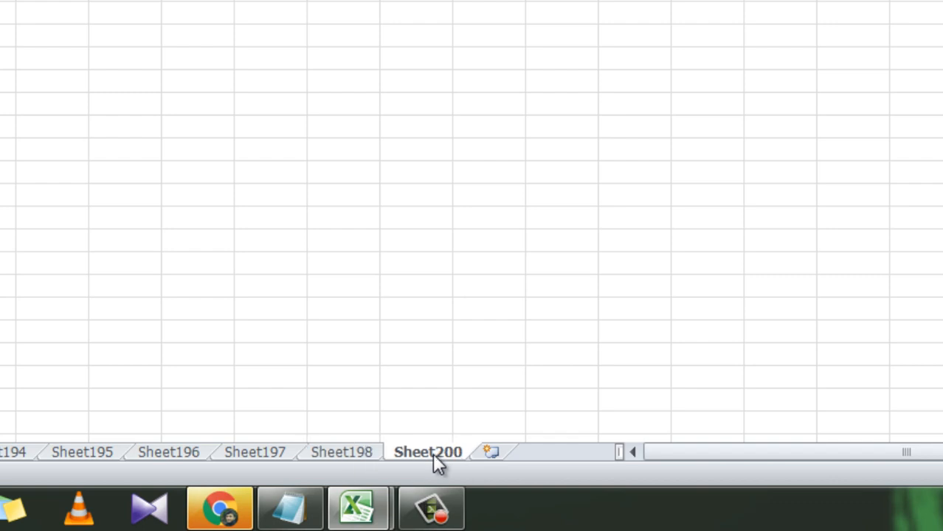